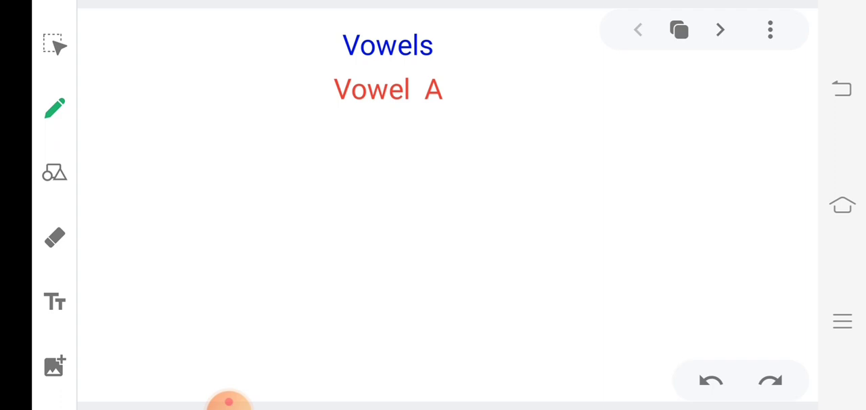
- Handwrite Bat below the Vowel A heading, then Apple on a new page, ending on a blank page
drag(191, 143, 198, 174)
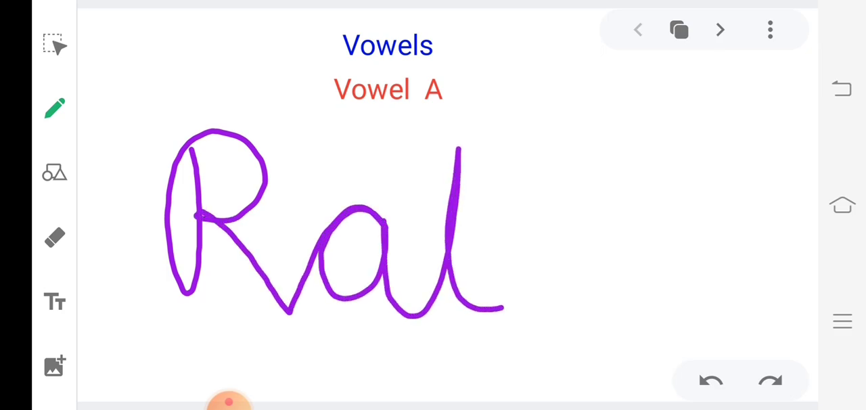
drag(426, 207, 484, 208)
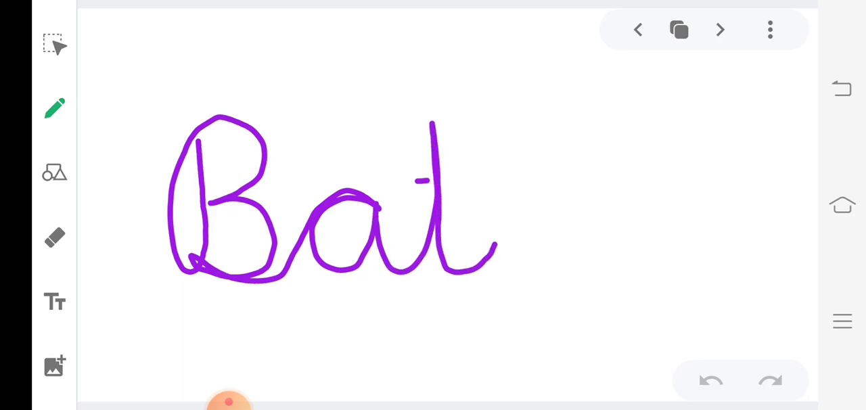
drag(423, 180, 470, 175)
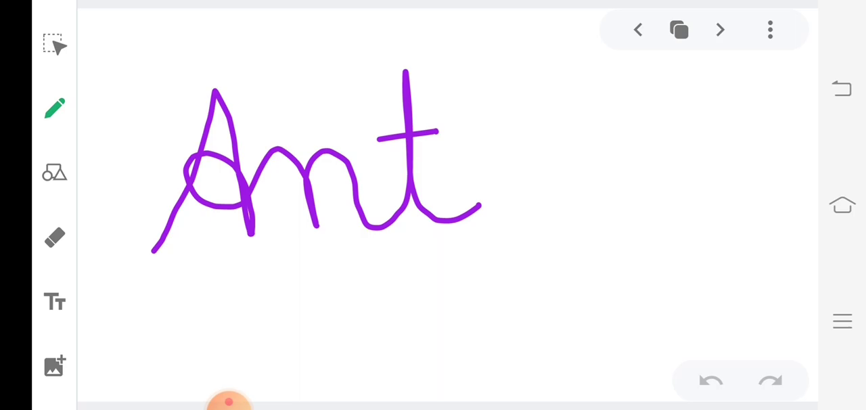
click(710, 381)
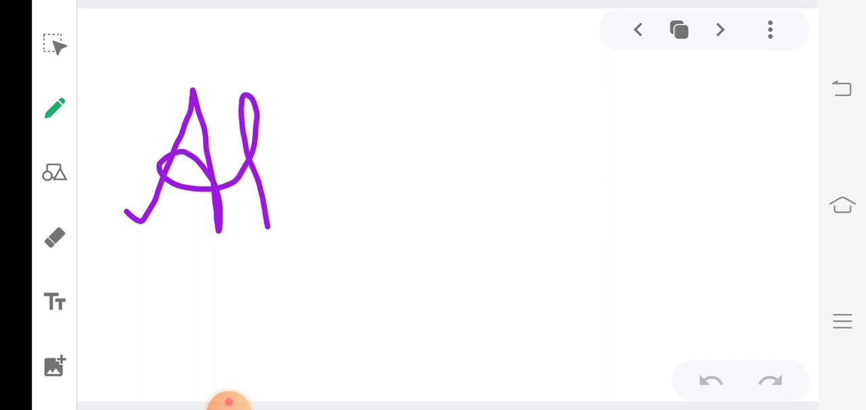
drag(270, 162, 378, 284)
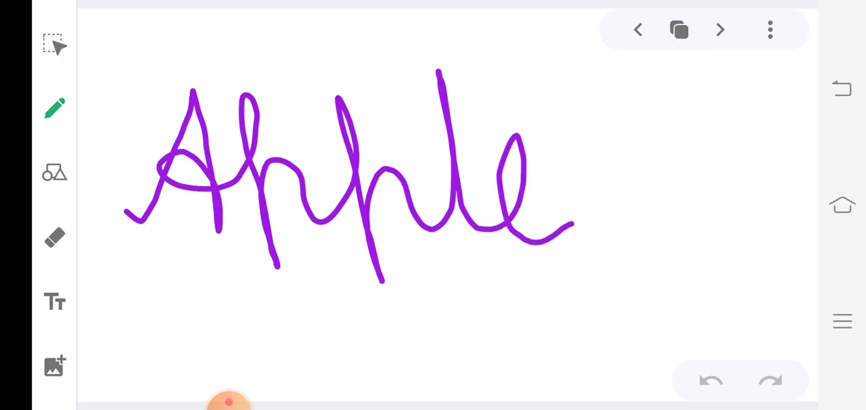
click(710, 381)
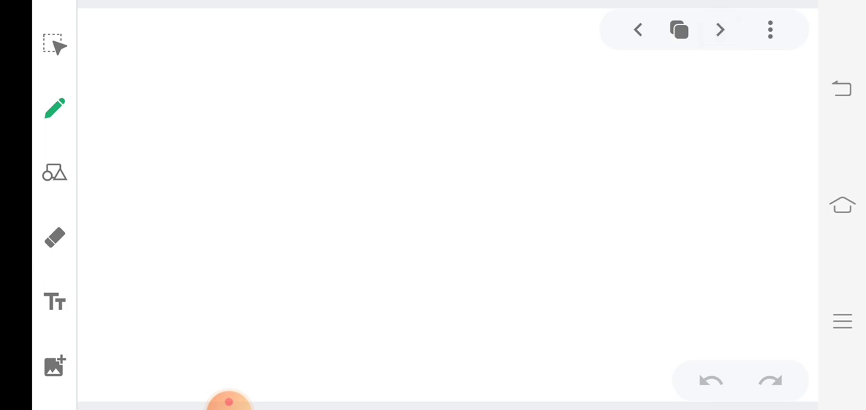
- Handwrite Can and Bar in purple on consecutive pages
drag(220, 61, 233, 307)
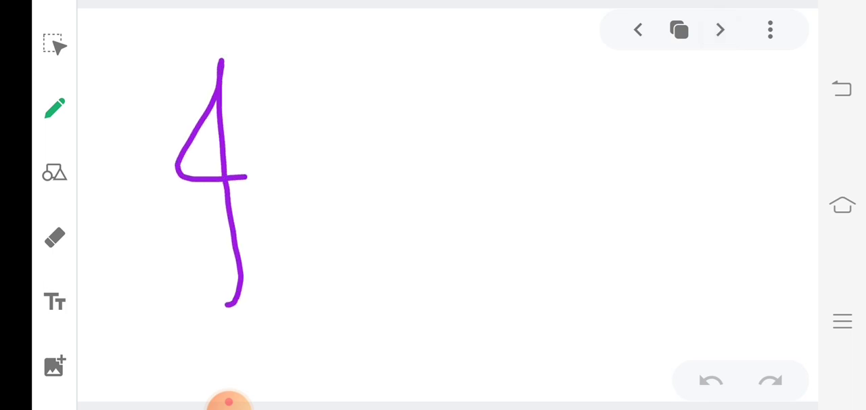
drag(210, 304, 345, 244)
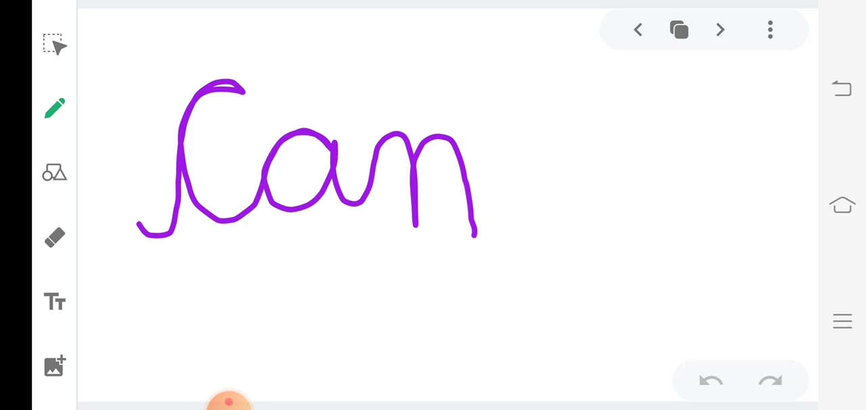
click(710, 381)
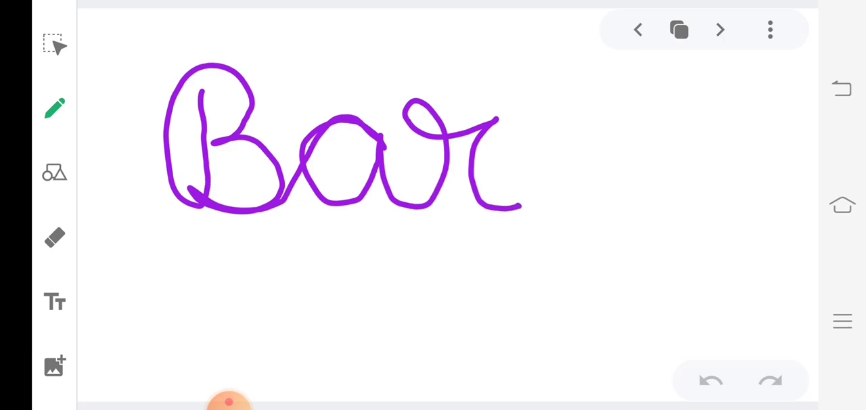
click(710, 381)
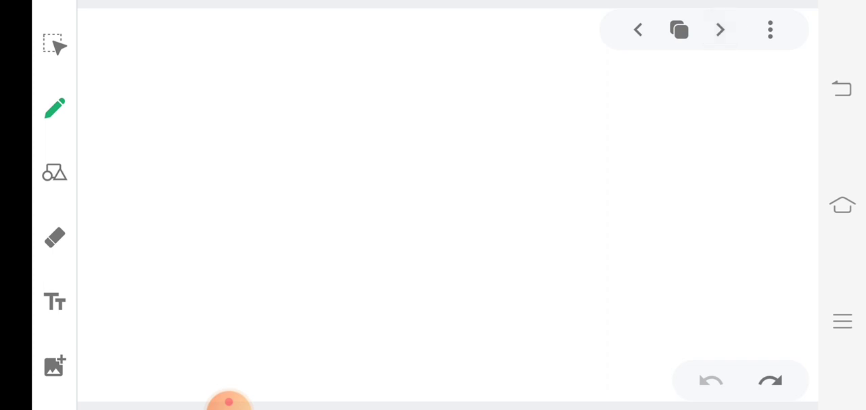
- Handwrite Far on a fresh page and advance to another new page
drag(215, 44, 226, 202)
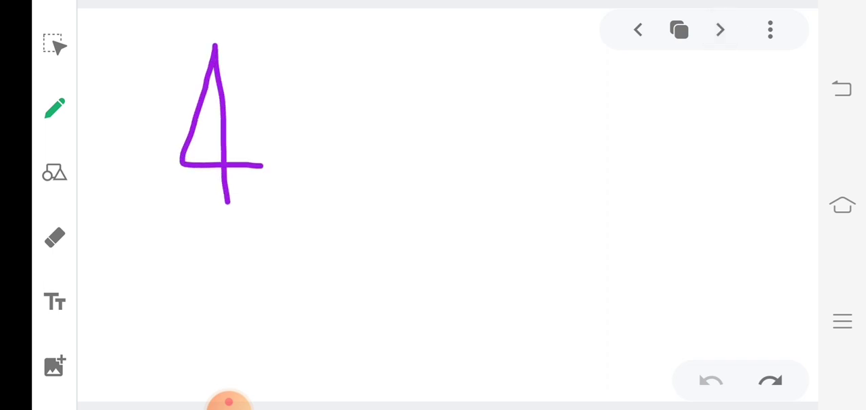
drag(230, 189, 312, 216)
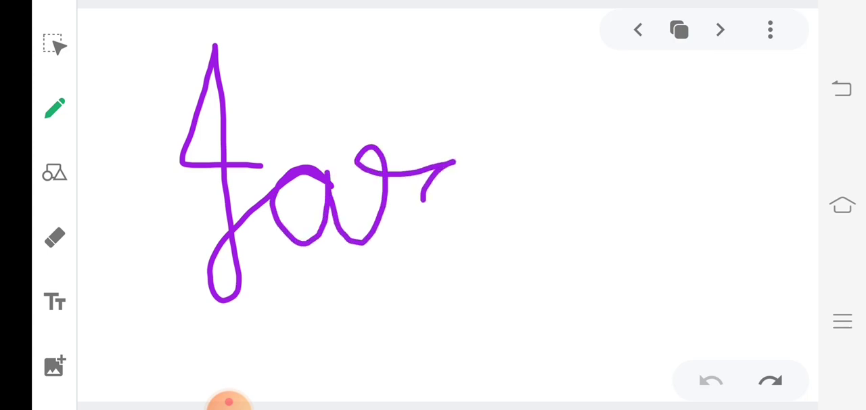
drag(446, 162, 473, 250)
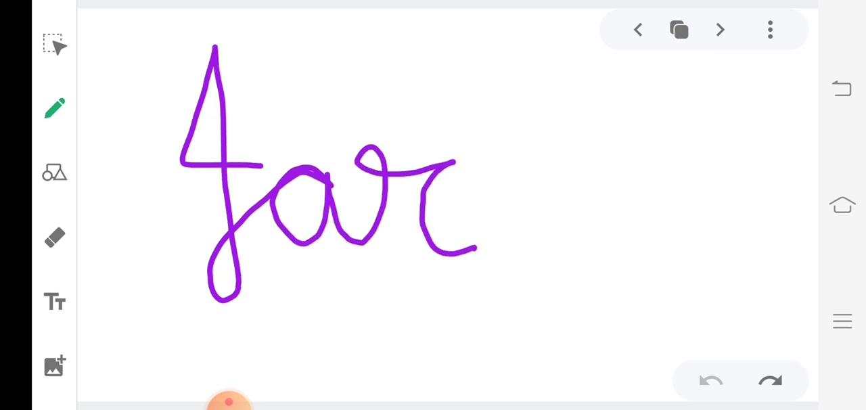
click(710, 381)
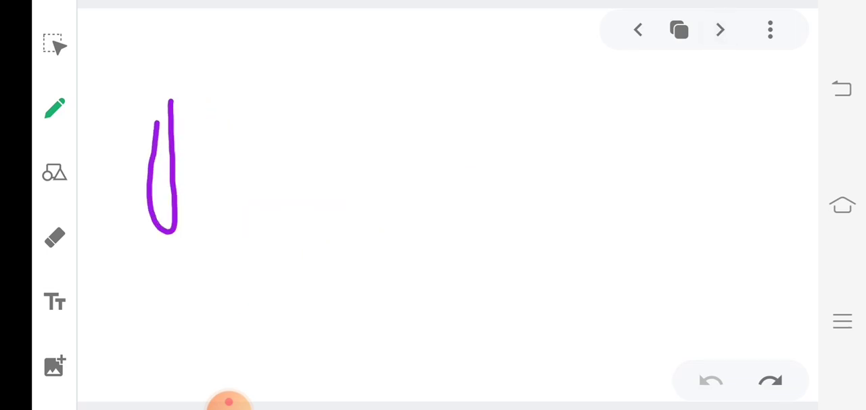
- Handwrite Pan, Pat and Fan on successive pages, advancing after each word
drag(173, 101, 250, 156)
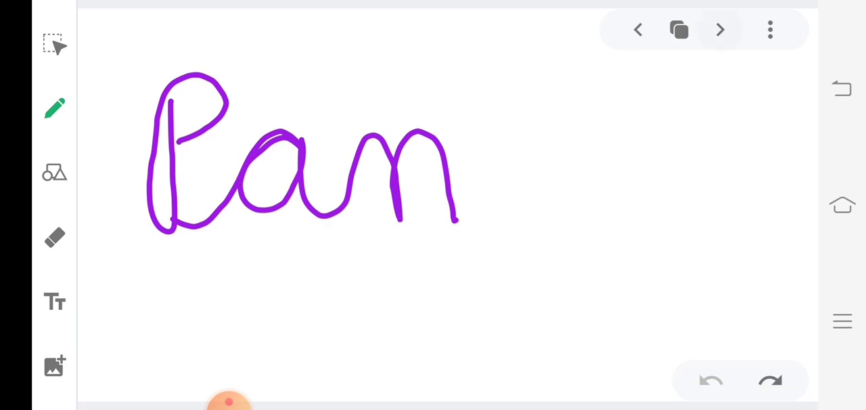
click(710, 381)
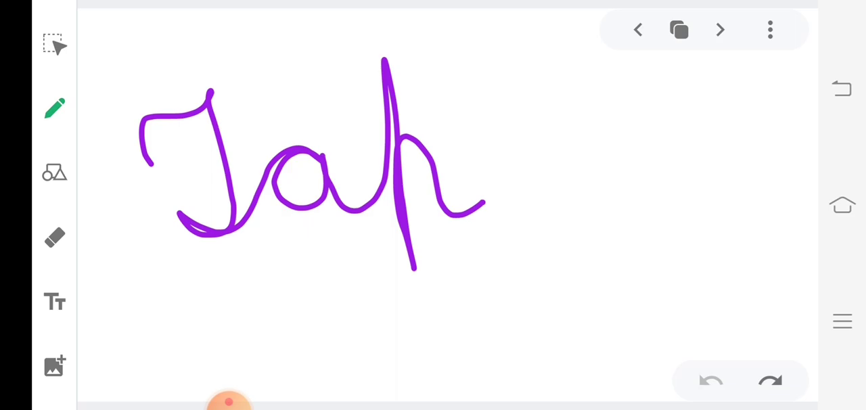
click(710, 381)
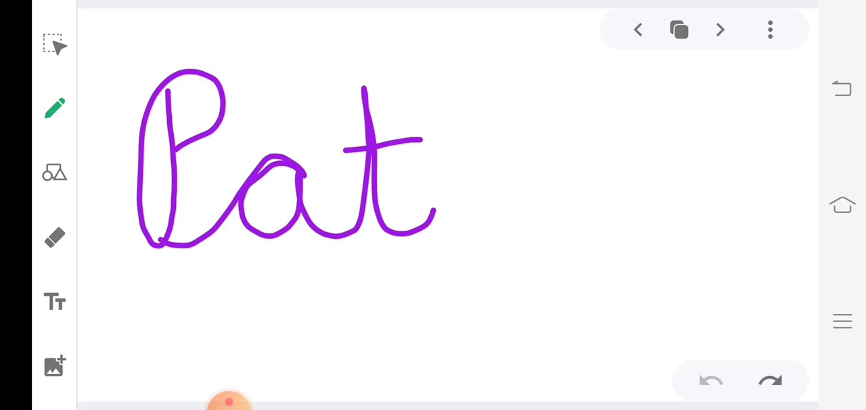
click(711, 381)
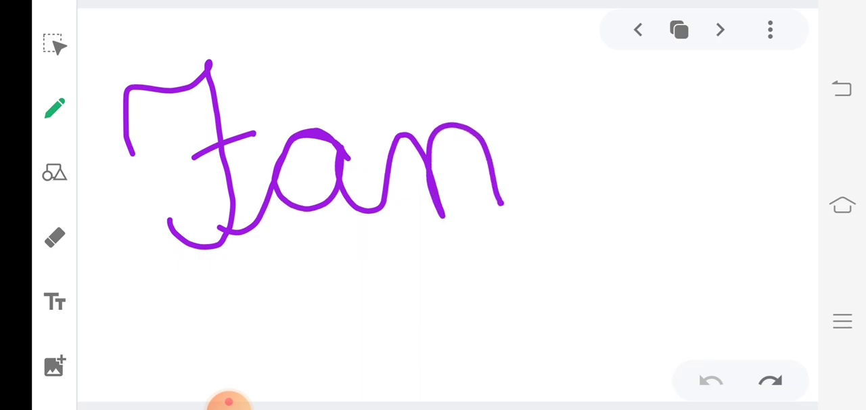
click(710, 381)
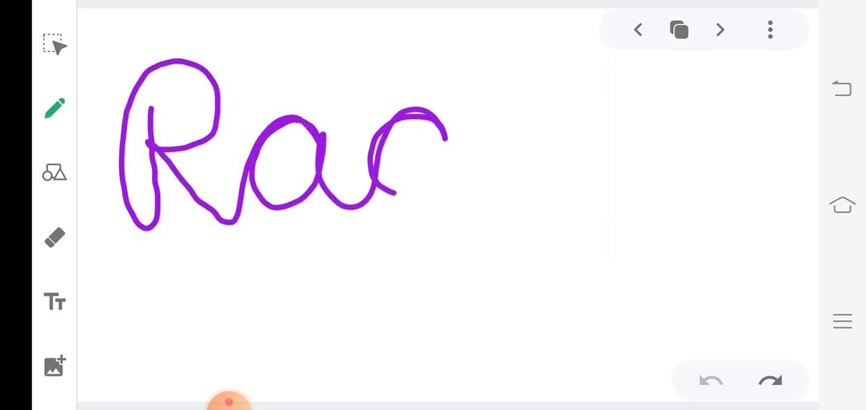
- Handwrite Jag and Hat, each on its own page
drag(443, 135, 423, 314)
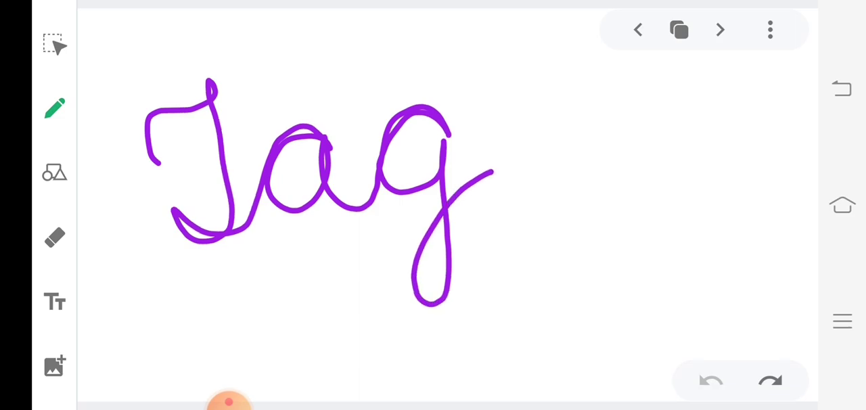
click(710, 381)
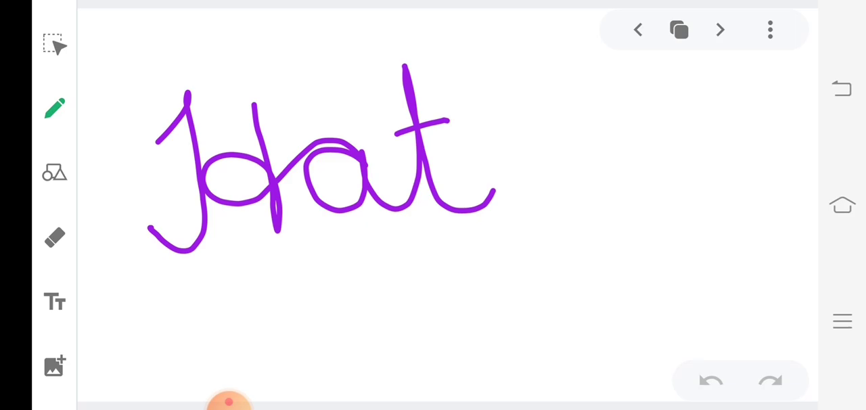
click(710, 381)
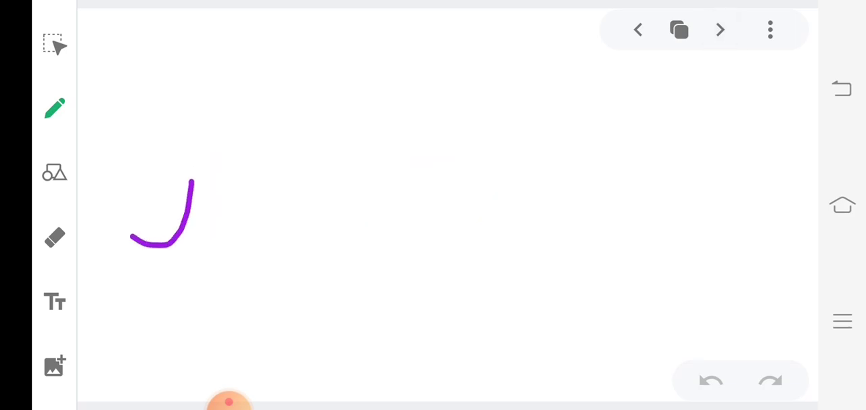
- Handwrite Mad, Chat and Sad on successive new pages
drag(189, 182, 338, 139)
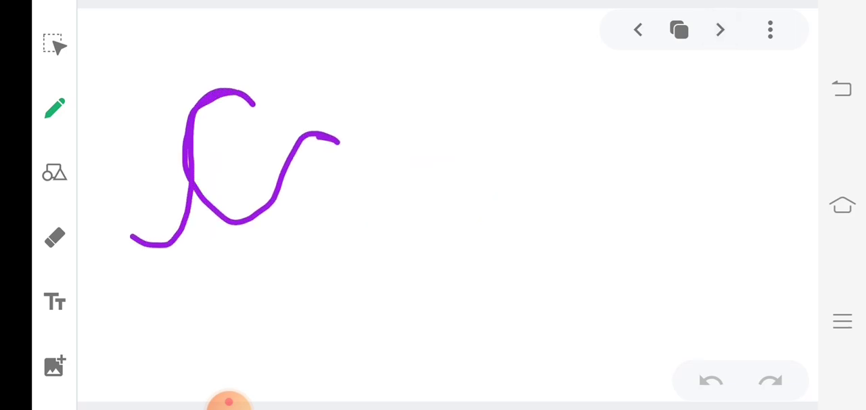
drag(318, 142, 419, 278)
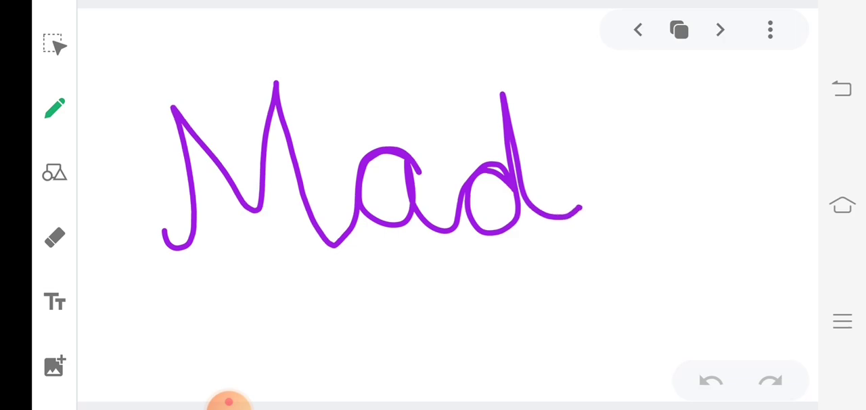
click(710, 380)
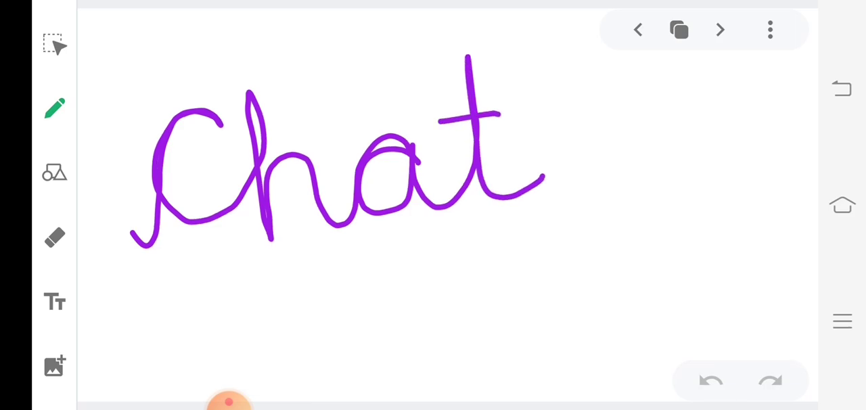
click(710, 381)
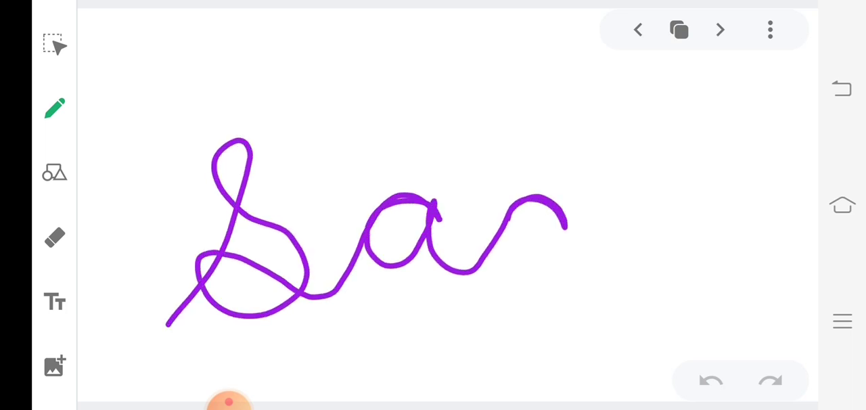
drag(561, 105, 609, 254)
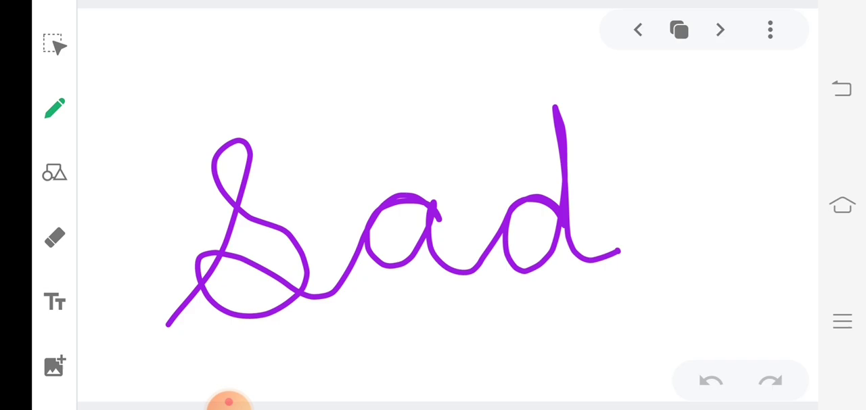
- Return to the Rat page and draw wavy underlines beneath Rat and Bat
click(636, 29)
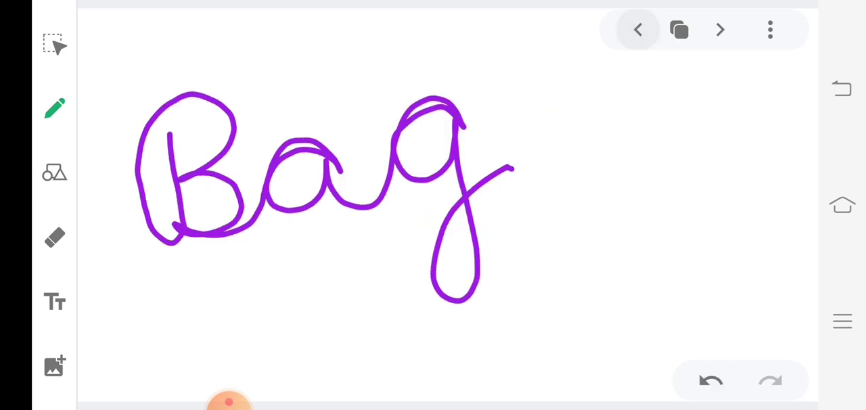
click(636, 29)
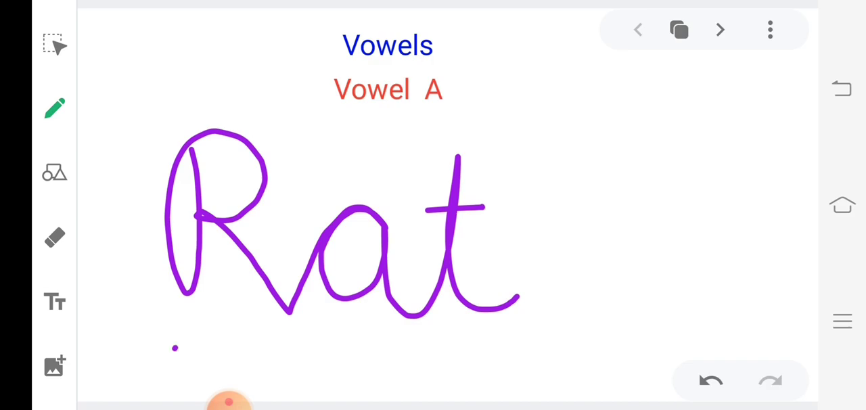
drag(175, 347, 524, 335)
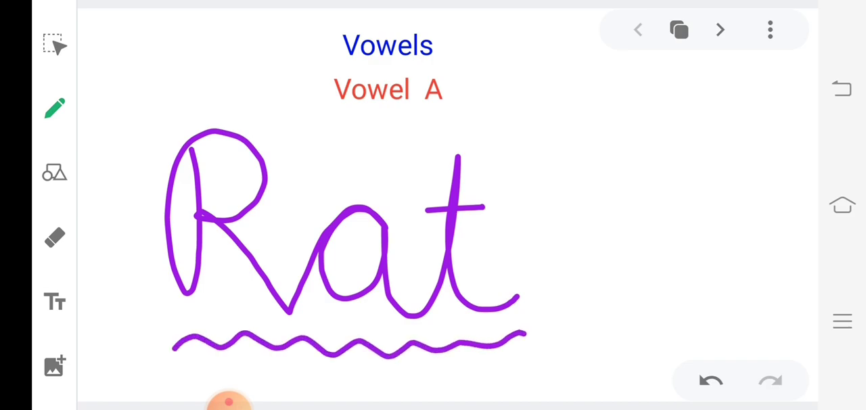
click(719, 29)
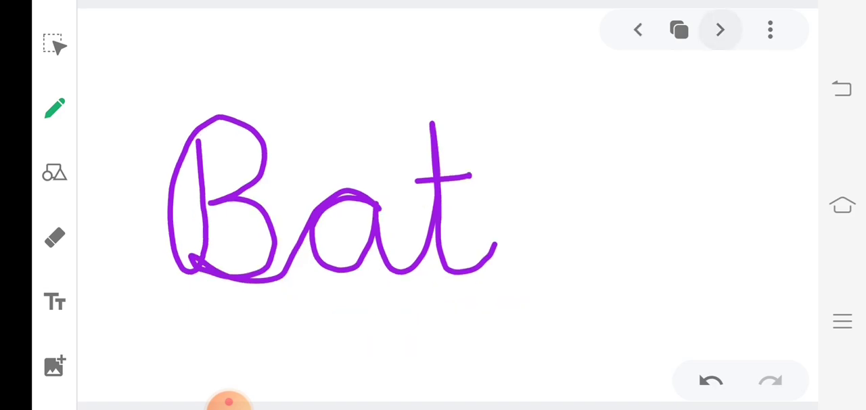
drag(179, 323, 237, 324)
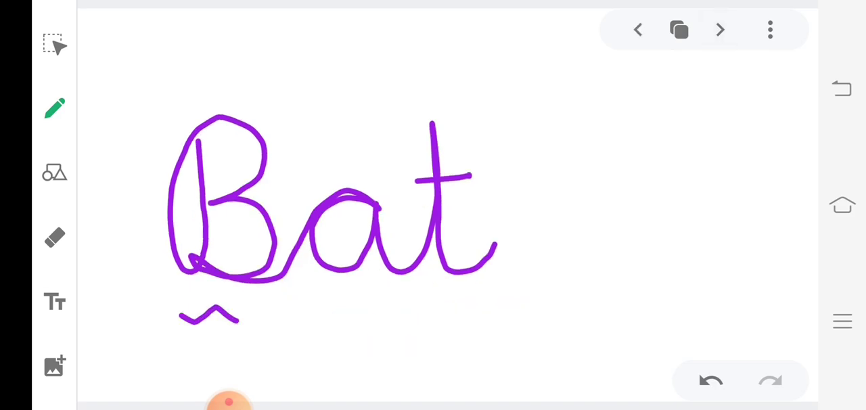
drag(236, 318, 487, 315)
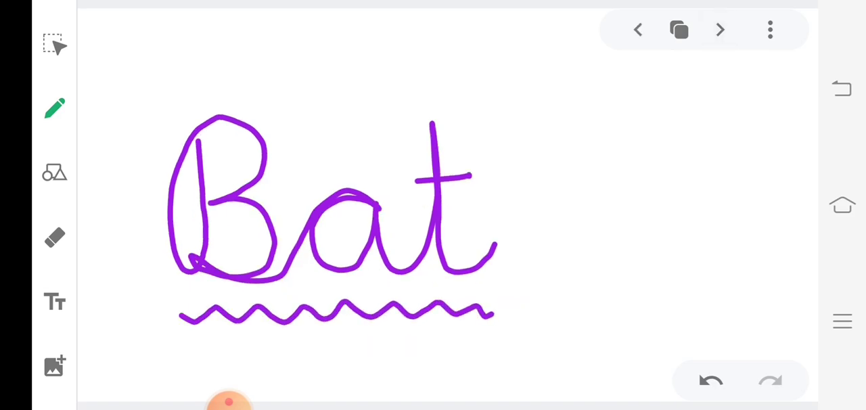
- Draw wavy underlines beneath Mat, Man and Ant on their pages
drag(487, 311, 542, 310)
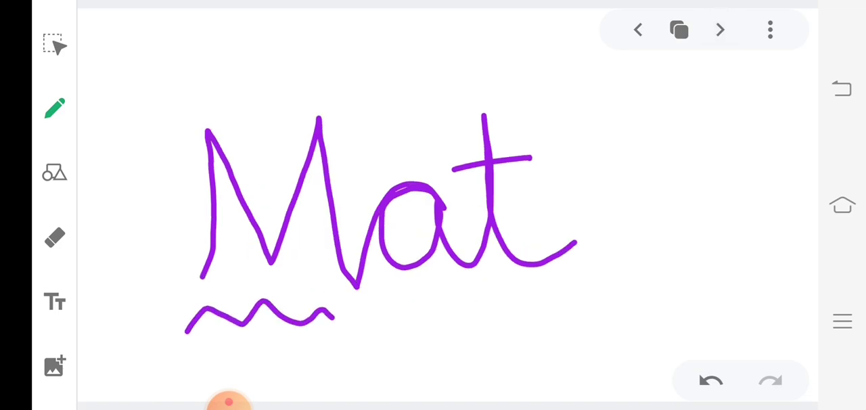
drag(332, 315, 588, 301)
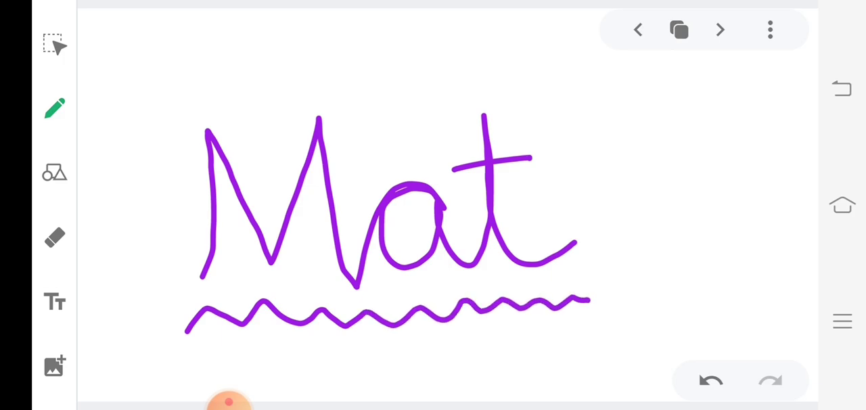
click(719, 29)
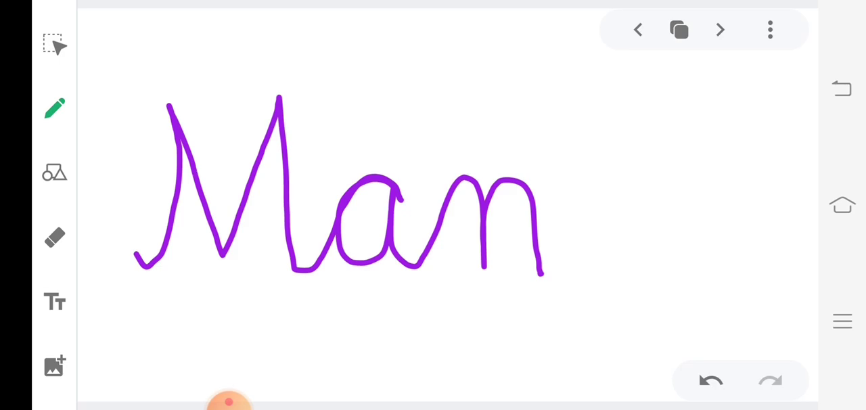
drag(139, 313, 455, 307)
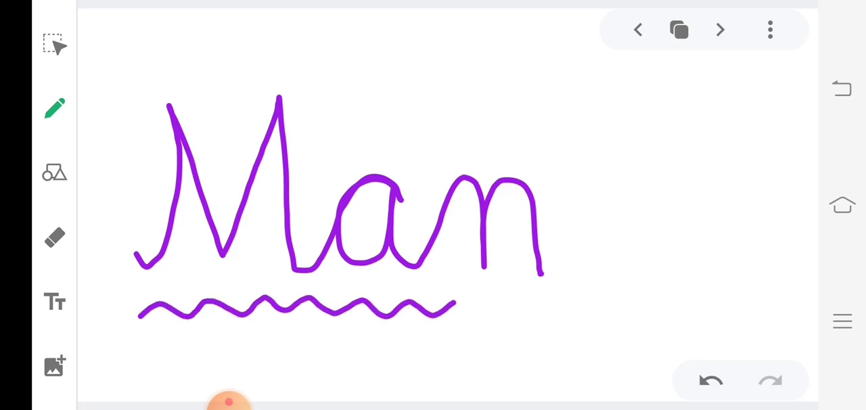
drag(456, 308, 572, 311)
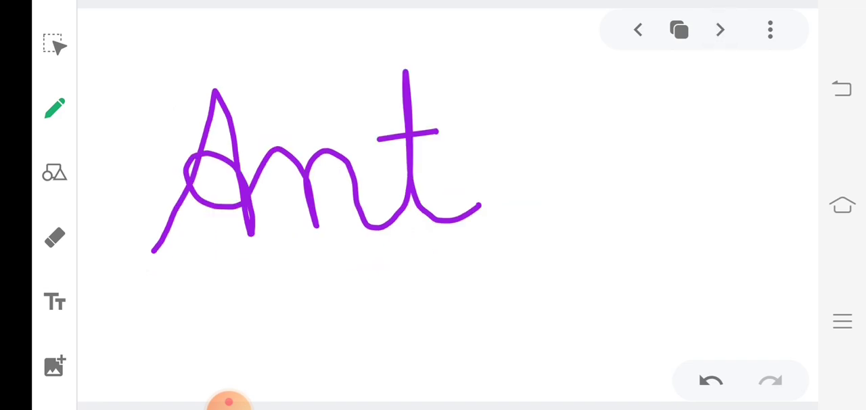
drag(118, 291, 331, 284)
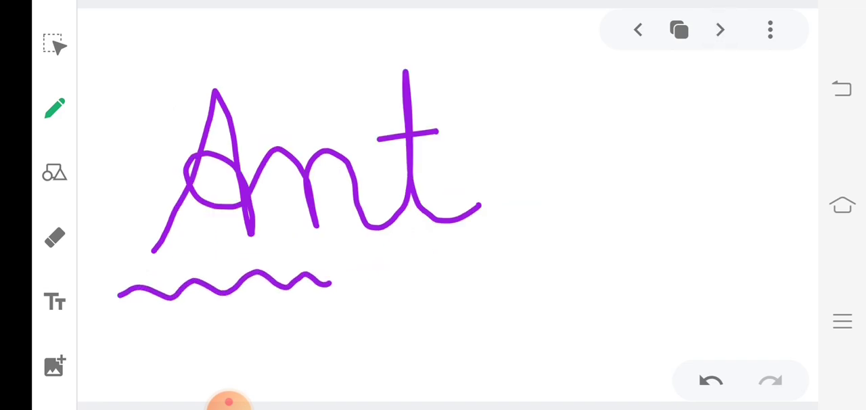
- Draw wavy underlines beneath Apple, Jam and Can on their pages
drag(331, 281, 534, 257)
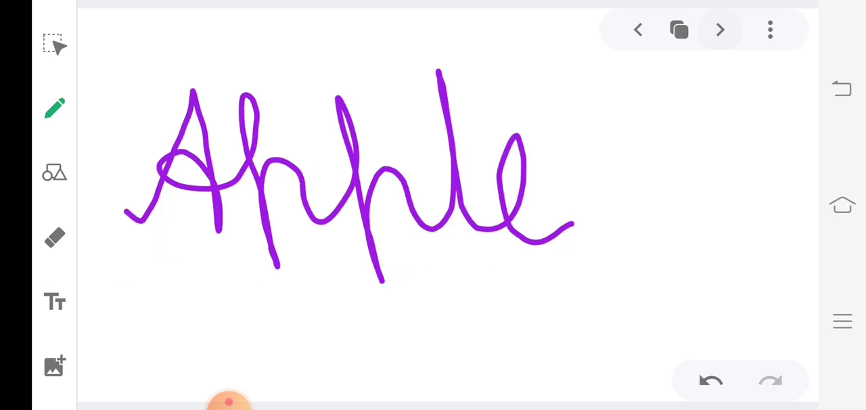
drag(125, 285, 227, 280)
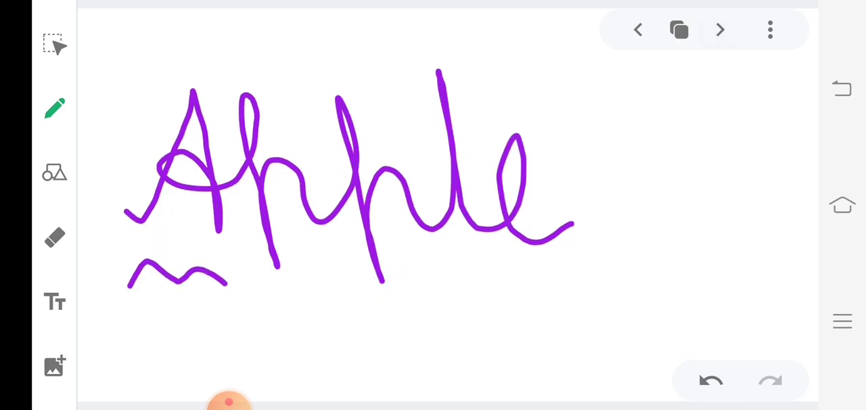
drag(230, 284, 467, 294)
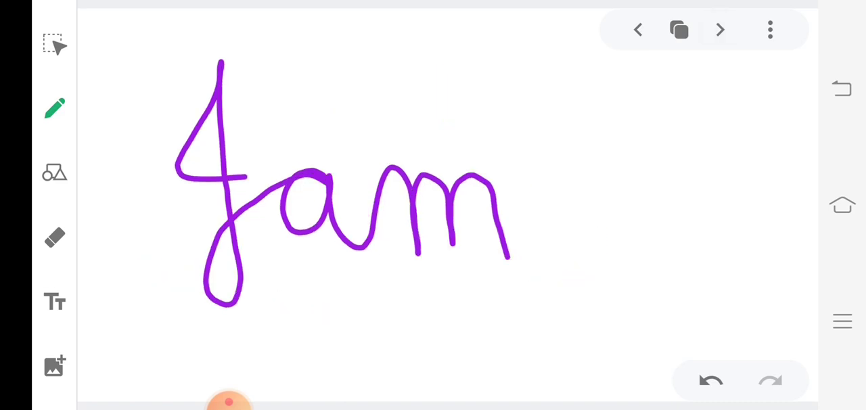
drag(125, 325, 339, 321)
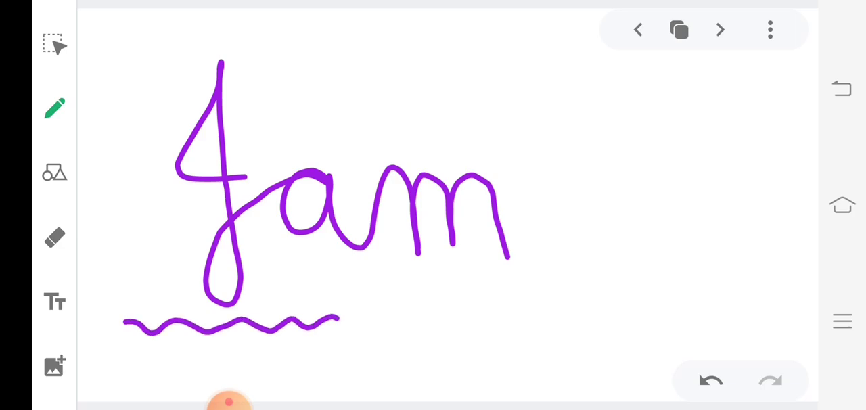
drag(338, 323, 589, 295)
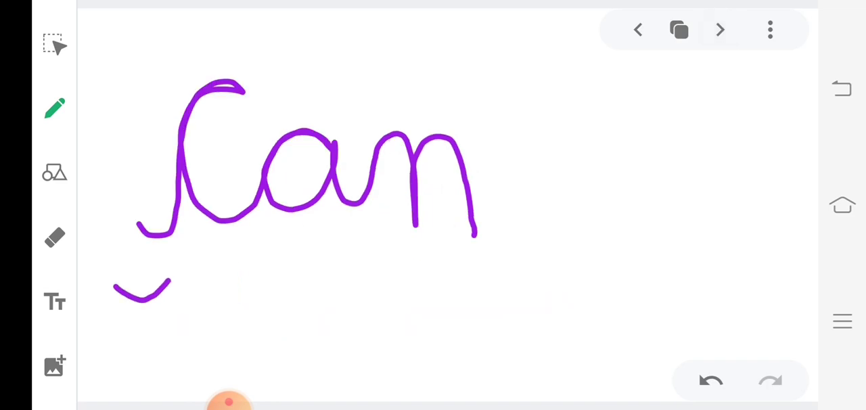
drag(169, 284, 456, 291)
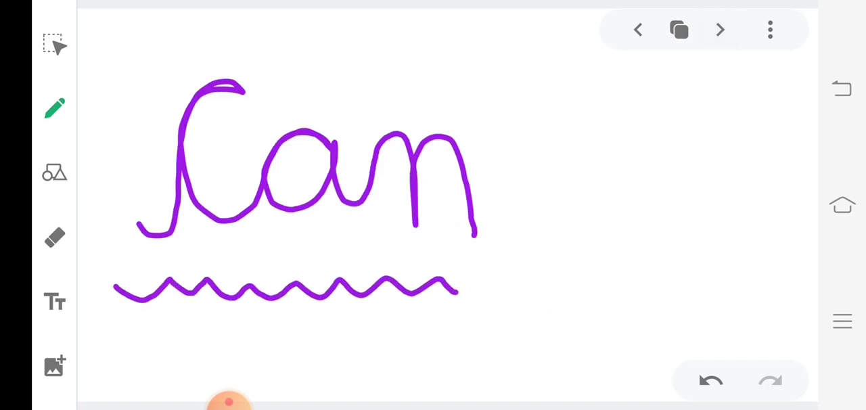
- Draw wavy underlines beneath Car, Bar and Jar on their pages
drag(460, 287, 538, 284)
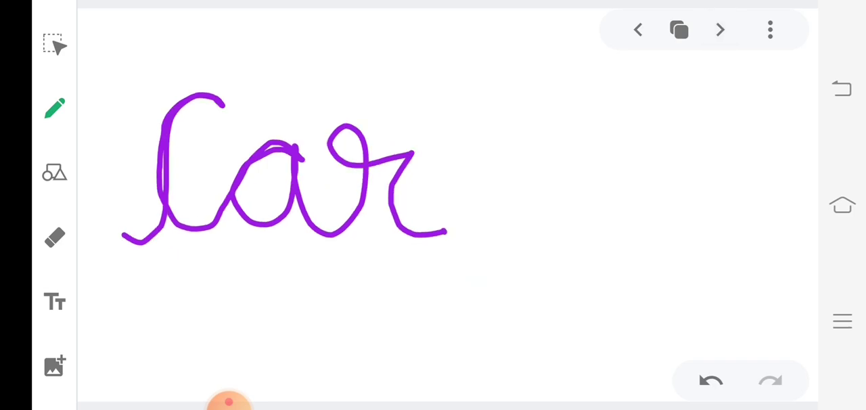
drag(104, 284, 328, 284)
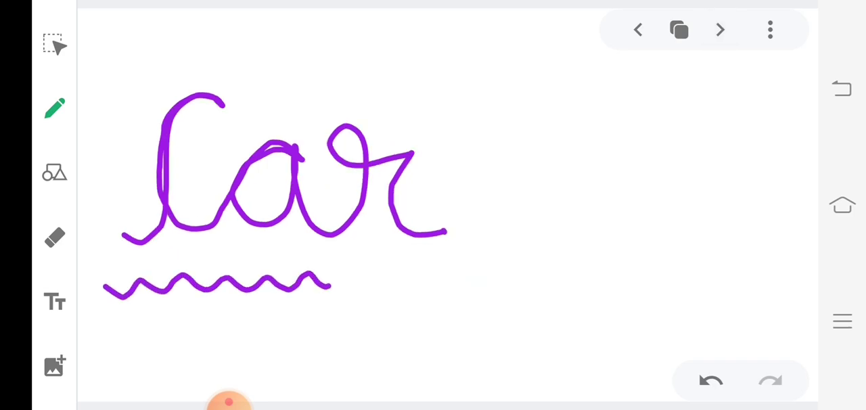
drag(331, 284, 491, 280)
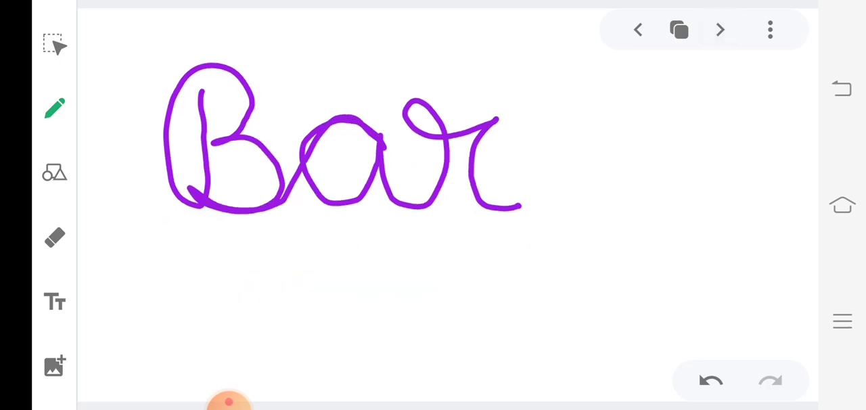
drag(146, 267, 278, 268)
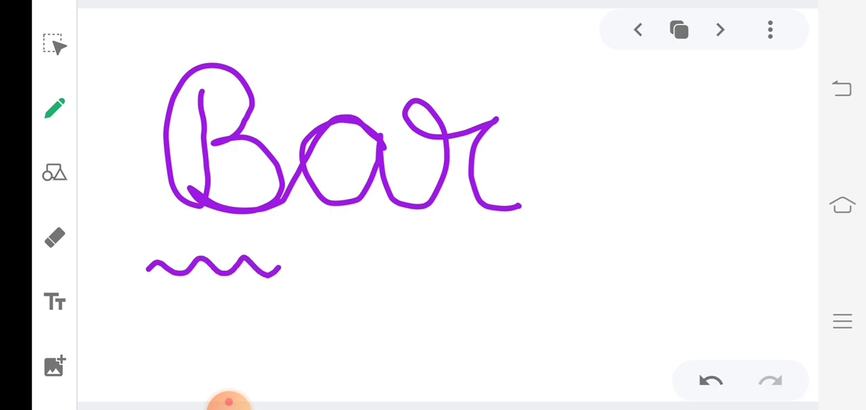
drag(278, 267, 560, 259)
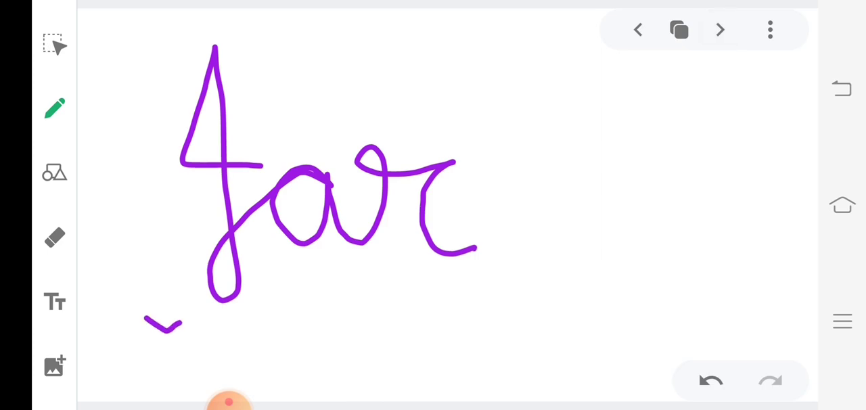
drag(146, 324, 460, 303)
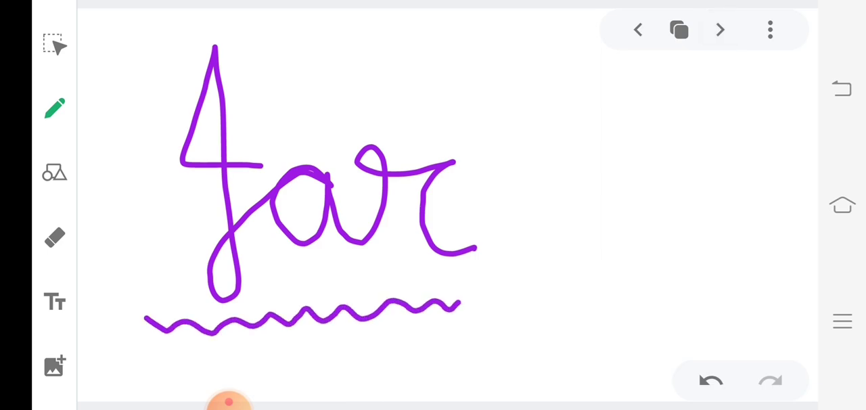
- Draw wavy underlines beneath Pan and Tap, then move to the next word page
drag(460, 304, 531, 301)
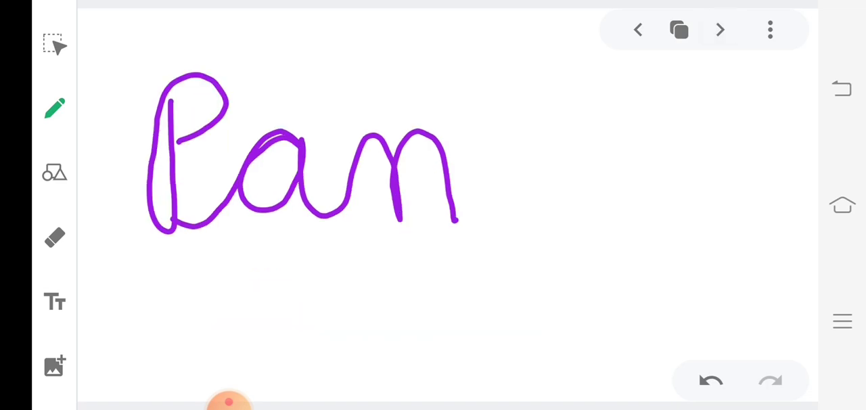
drag(125, 274, 287, 276)
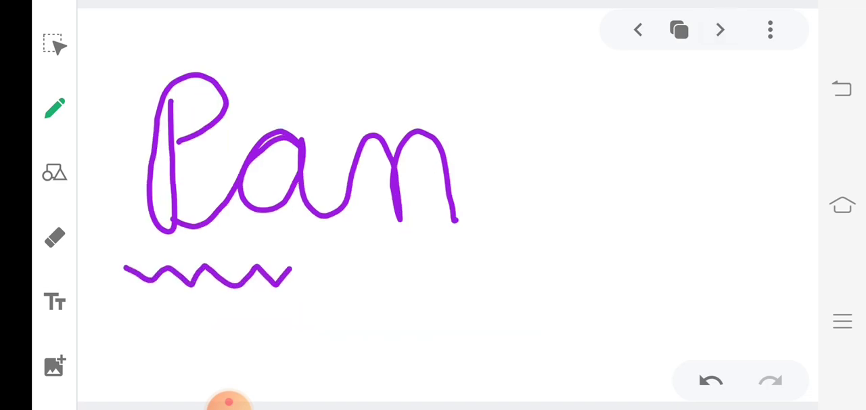
drag(290, 274, 517, 271)
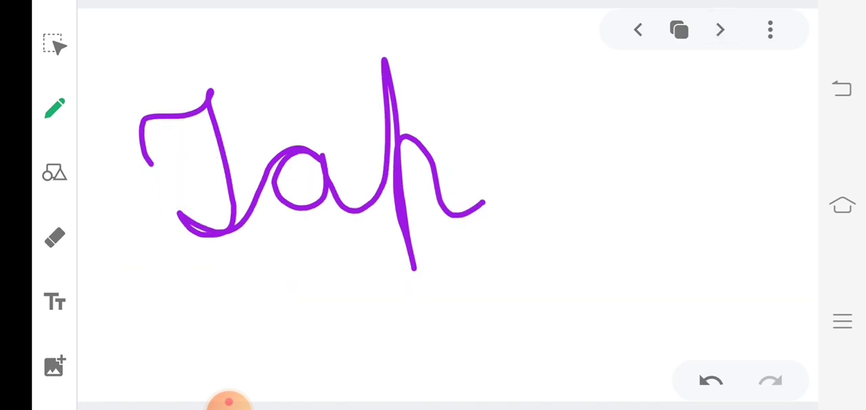
drag(154, 311, 227, 292)
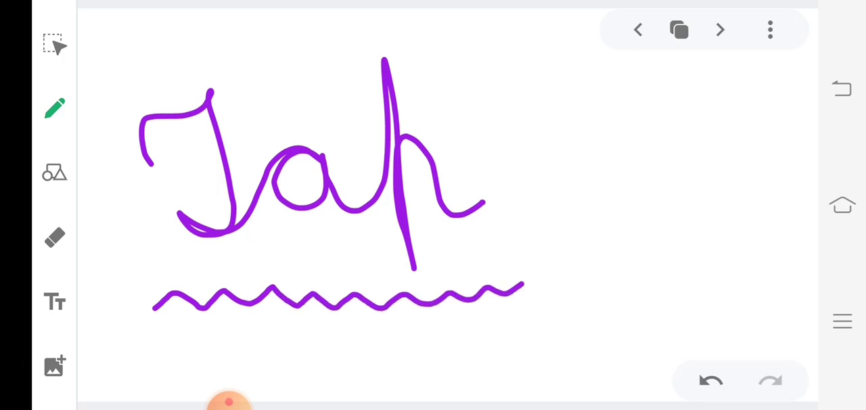
drag(521, 287, 548, 288)
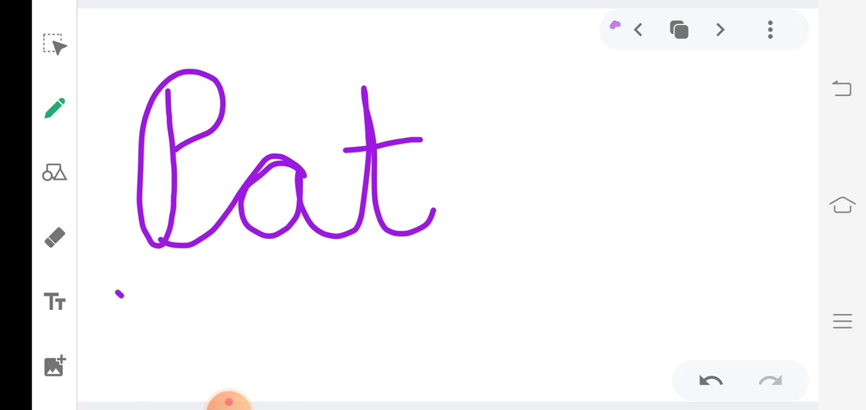
- Draw wavy underlines beneath Pat, Dad and Ran
drag(119, 298, 423, 294)
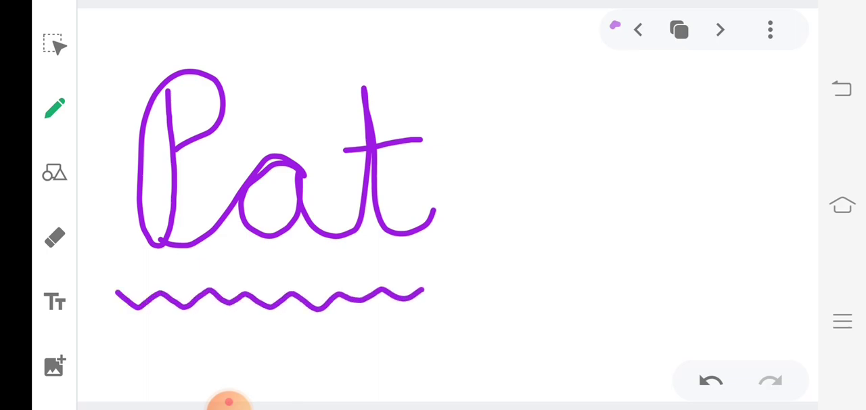
drag(426, 294, 490, 284)
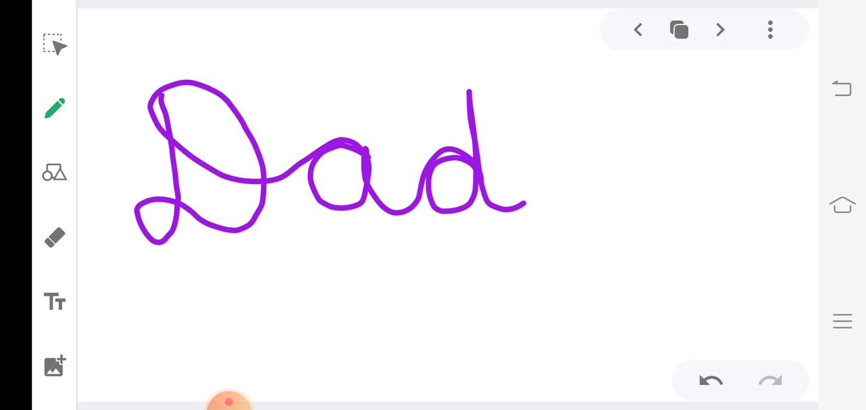
drag(136, 288, 341, 284)
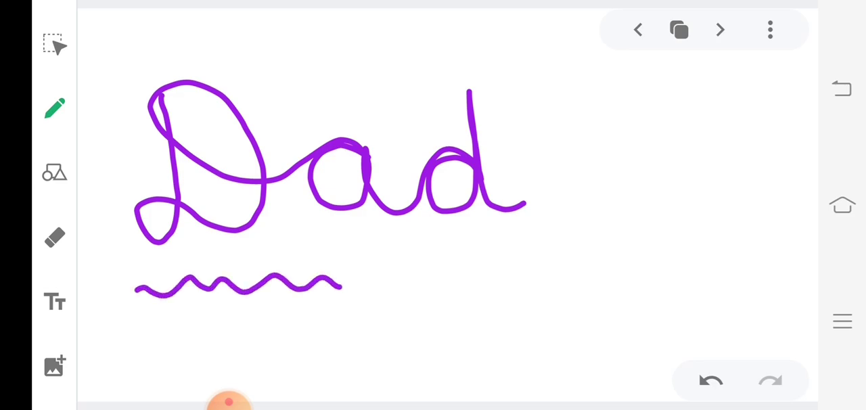
drag(342, 284, 572, 271)
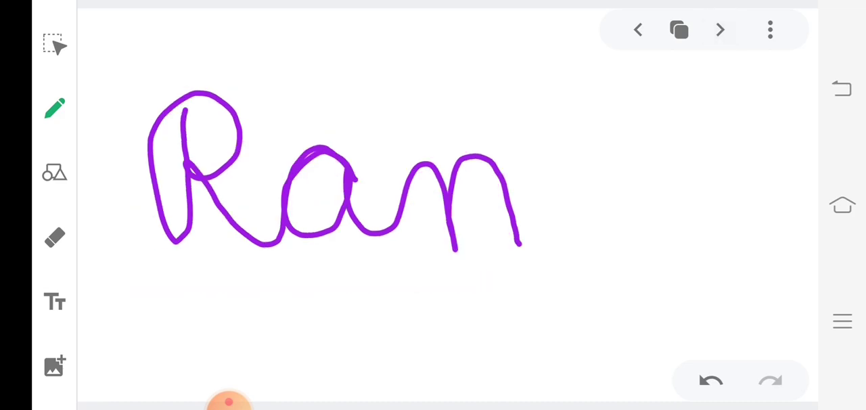
drag(137, 289, 317, 281)
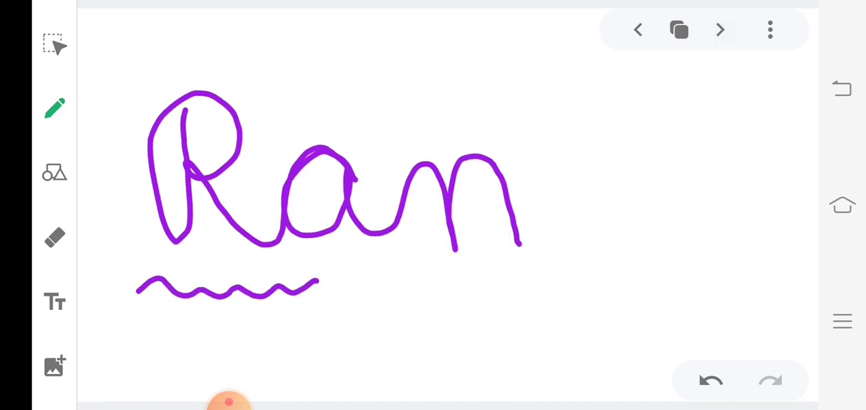
drag(318, 284, 551, 283)
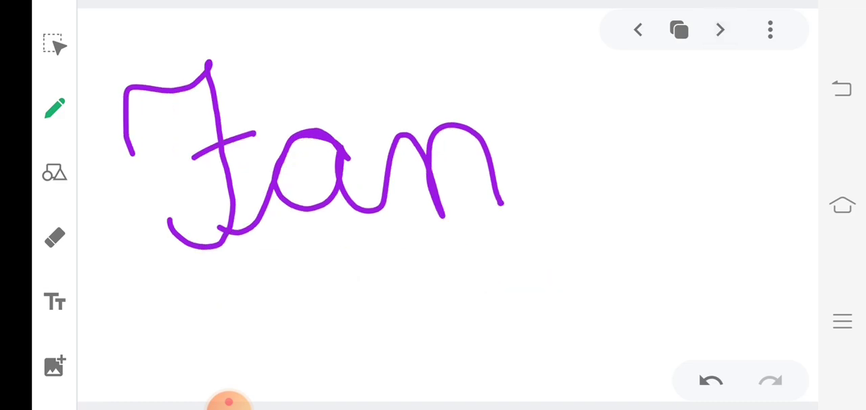
- Draw wavy underlines beneath Fan, Van, Rag and Jag
drag(145, 301, 229, 290)
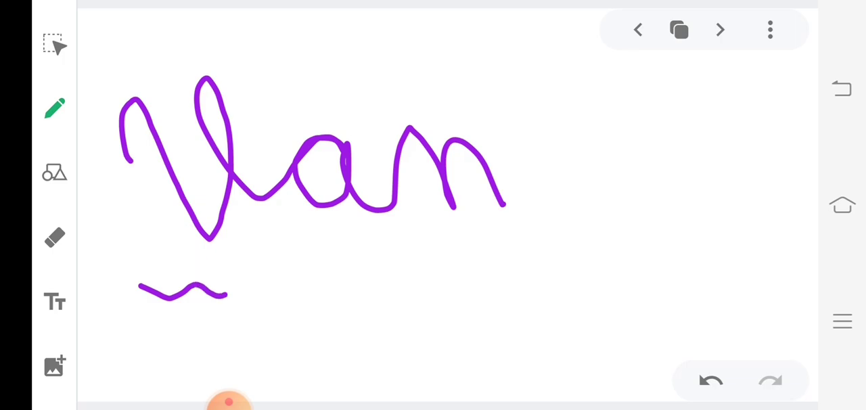
drag(227, 295, 538, 259)
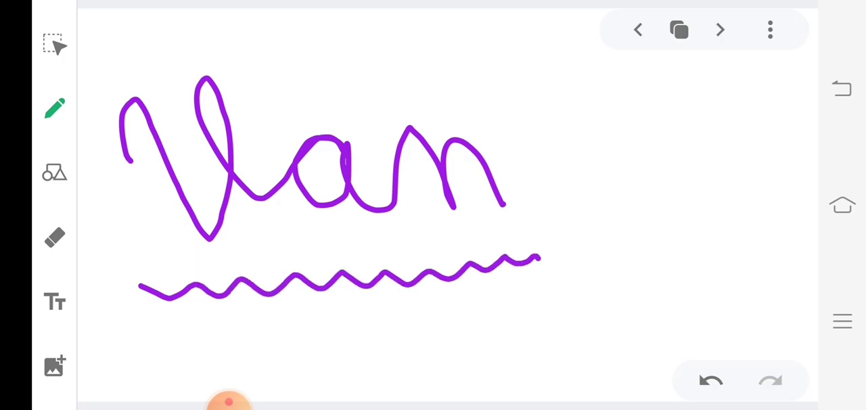
drag(527, 255, 562, 267)
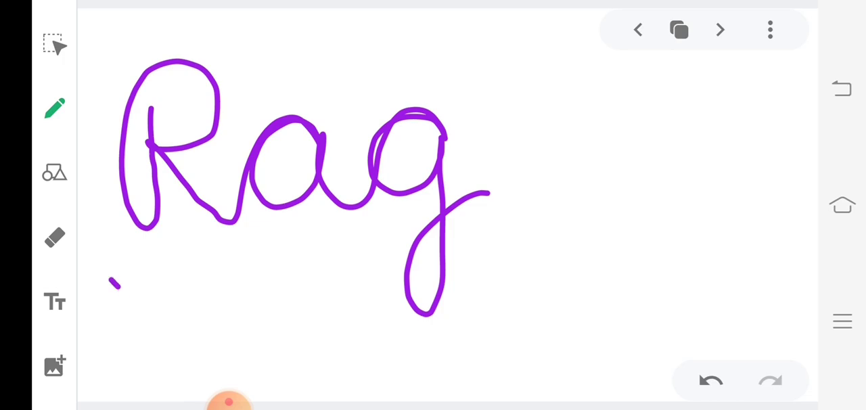
drag(115, 288, 358, 269)
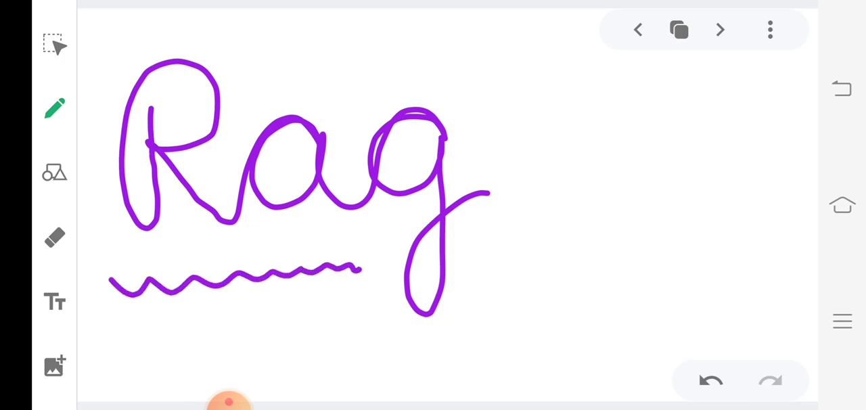
drag(355, 269, 378, 272)
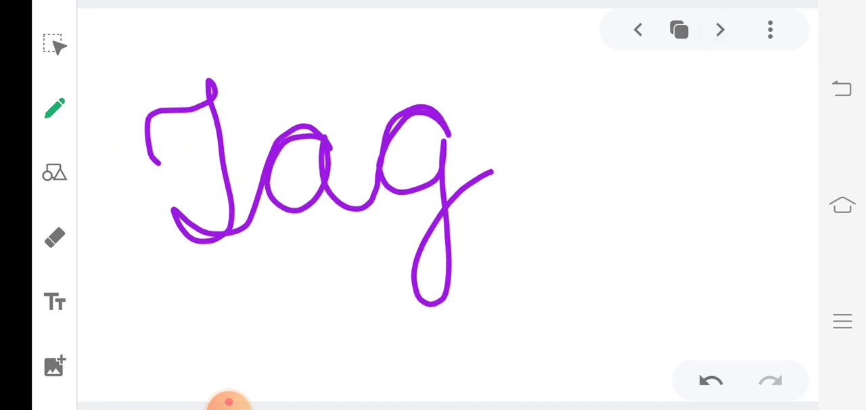
drag(123, 328, 342, 283)
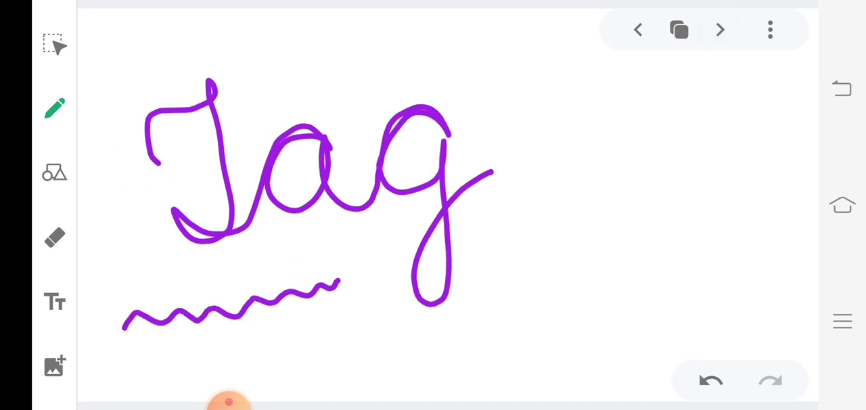
drag(338, 284, 379, 274)
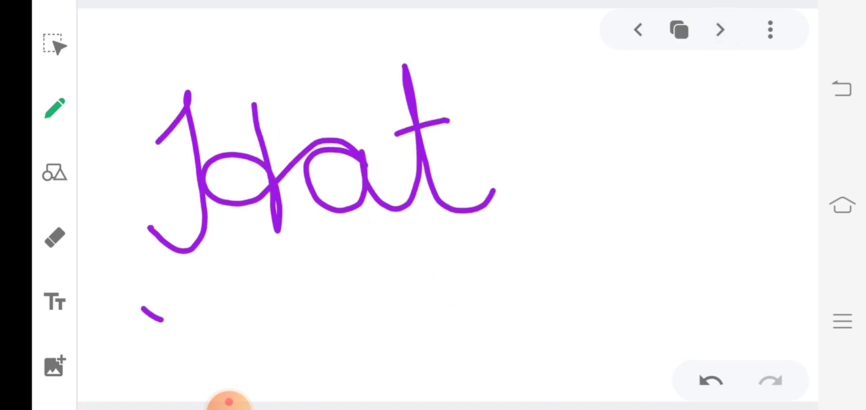
- Draw wavy underlines beneath Hat, Cap and Mad
drag(159, 322, 453, 264)
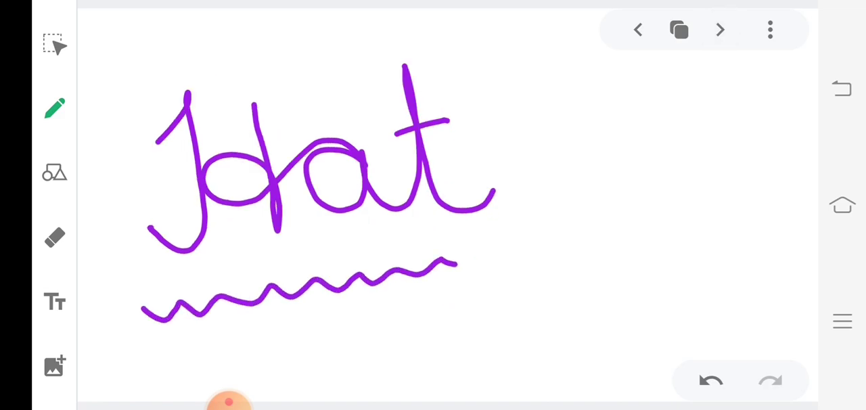
drag(456, 264, 562, 237)
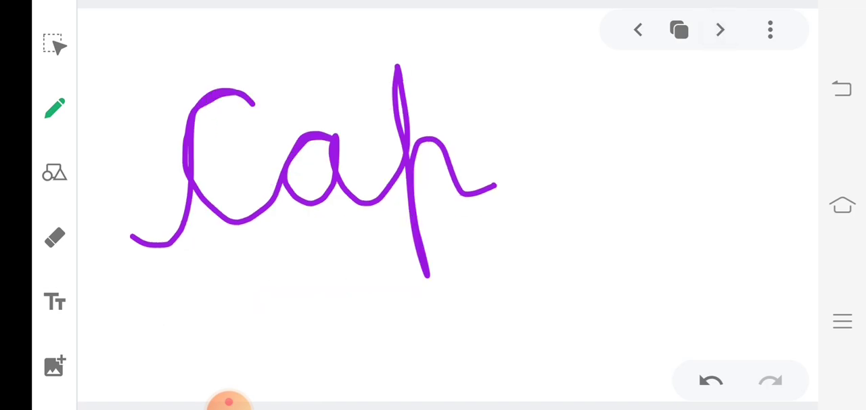
drag(118, 301, 399, 305)
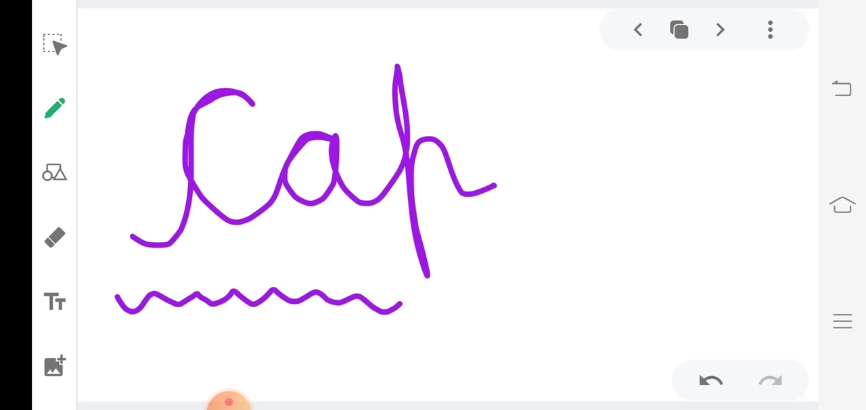
drag(399, 305, 565, 300)
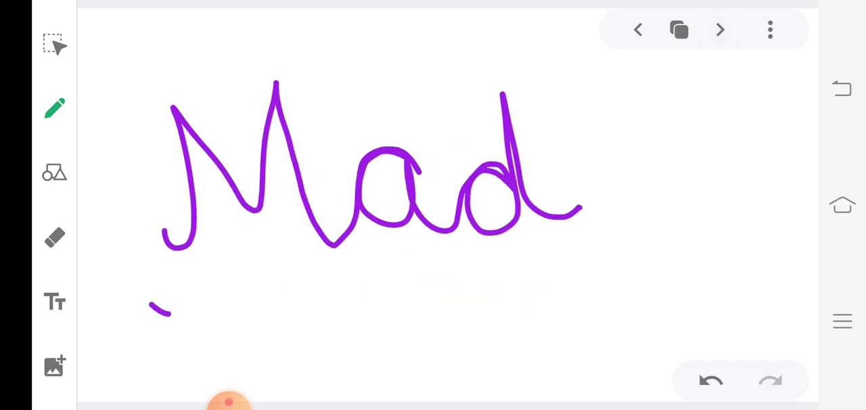
drag(152, 311, 480, 294)
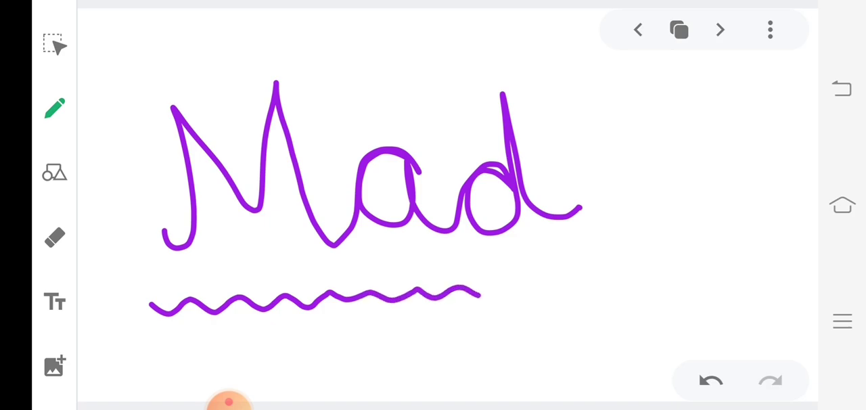
drag(481, 294, 602, 276)
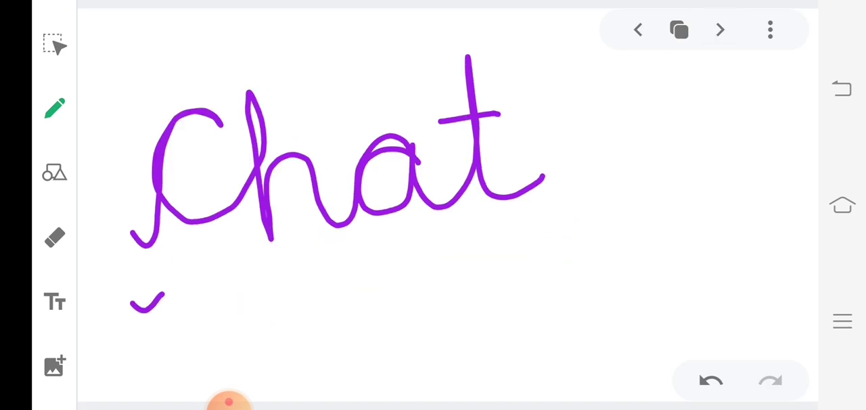
- Draw wavy underlines beneath Chat, Bag and Sad
drag(135, 301, 480, 271)
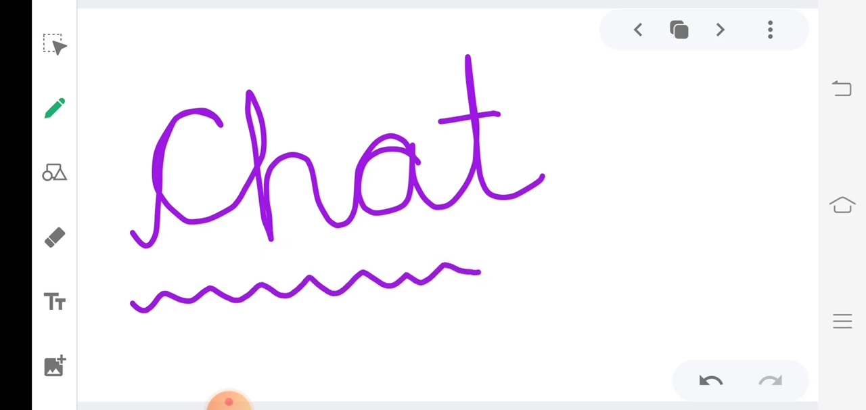
drag(480, 271, 612, 246)
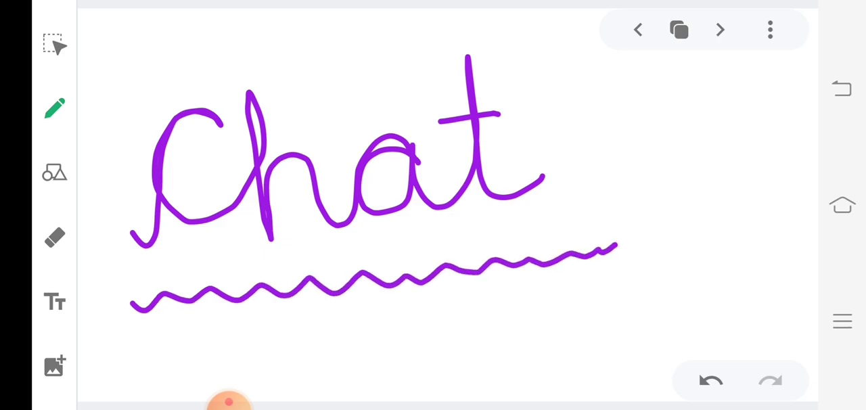
click(719, 29)
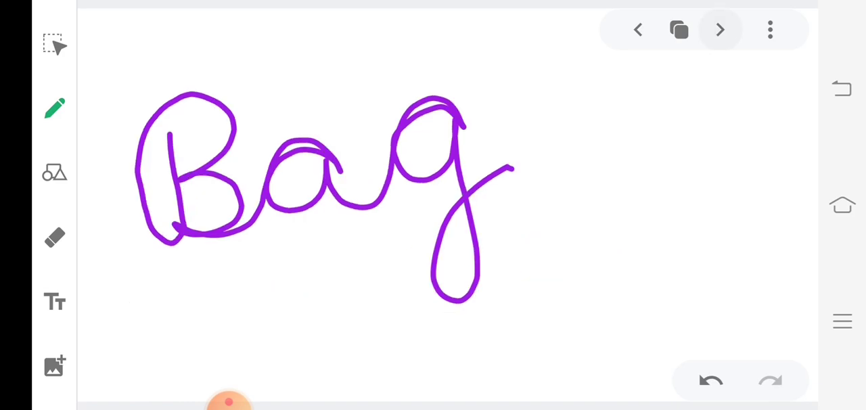
drag(138, 323, 294, 301)
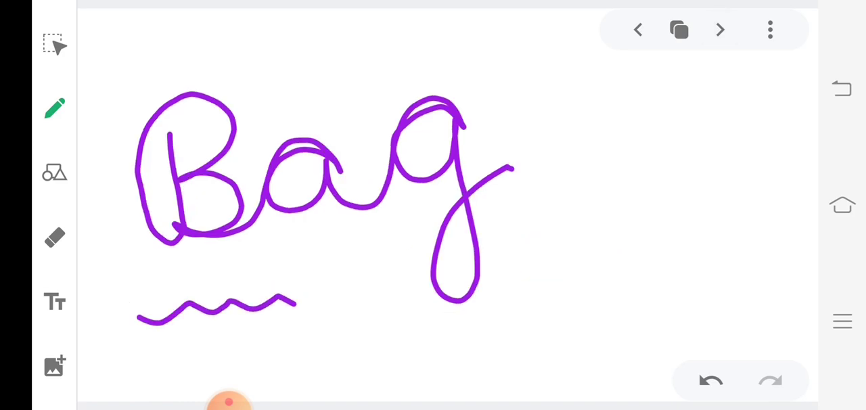
drag(294, 303, 541, 287)
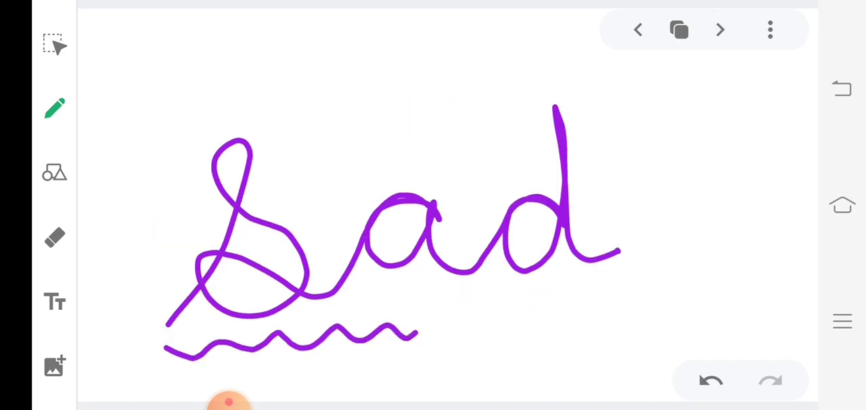
drag(419, 334, 653, 311)
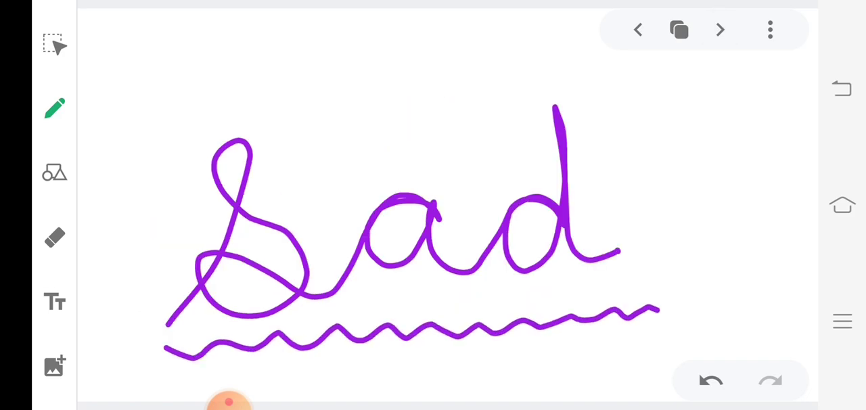